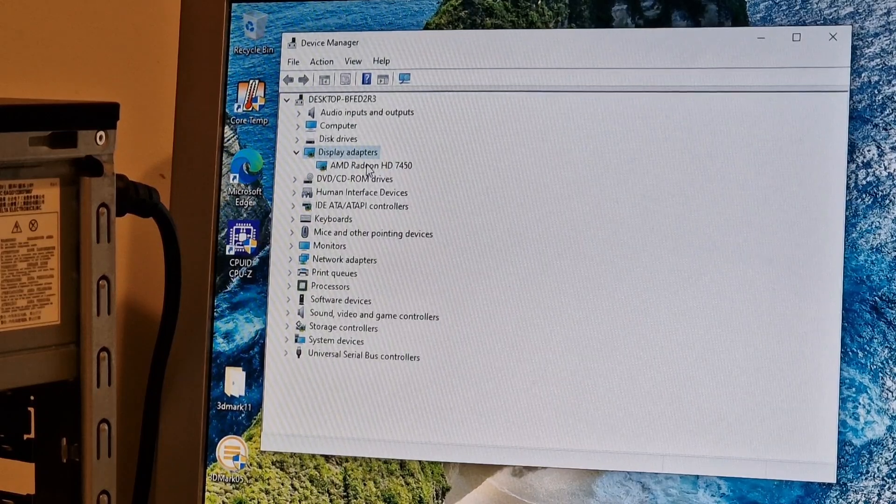
Reveal the Radeon HD 7450, the sound/video controllers with the WinTV MiniStick, and the A8-5500 processor cores
left_click(370, 165)
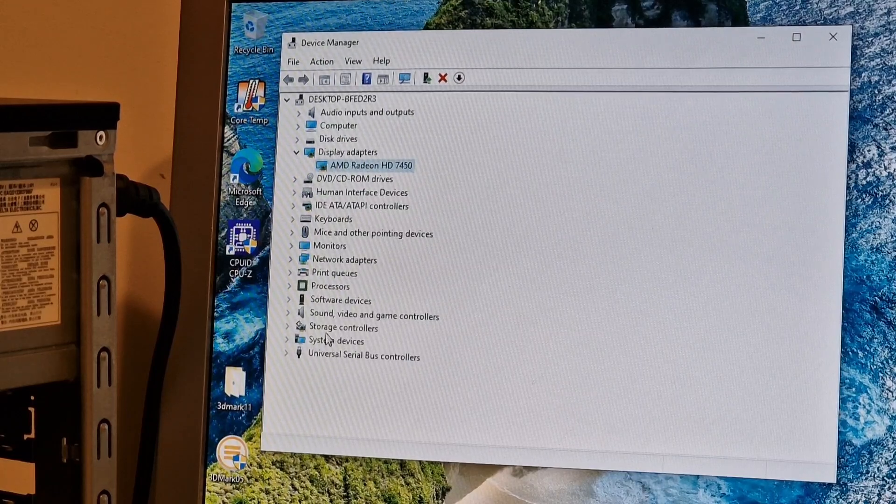
left_click(289, 315)
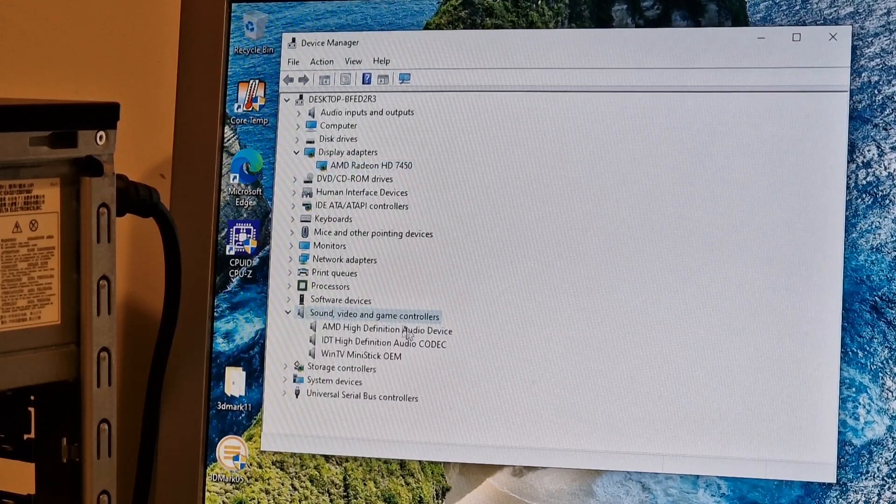
left_click(358, 357)
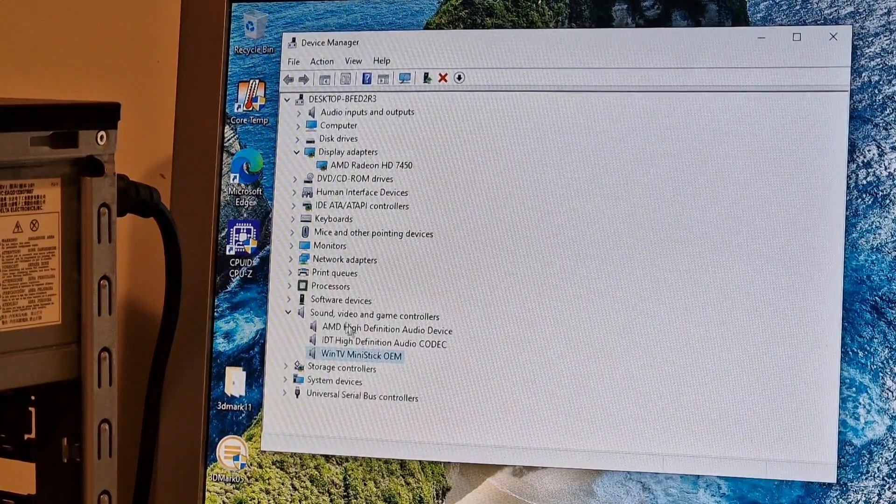
left_click(290, 287)
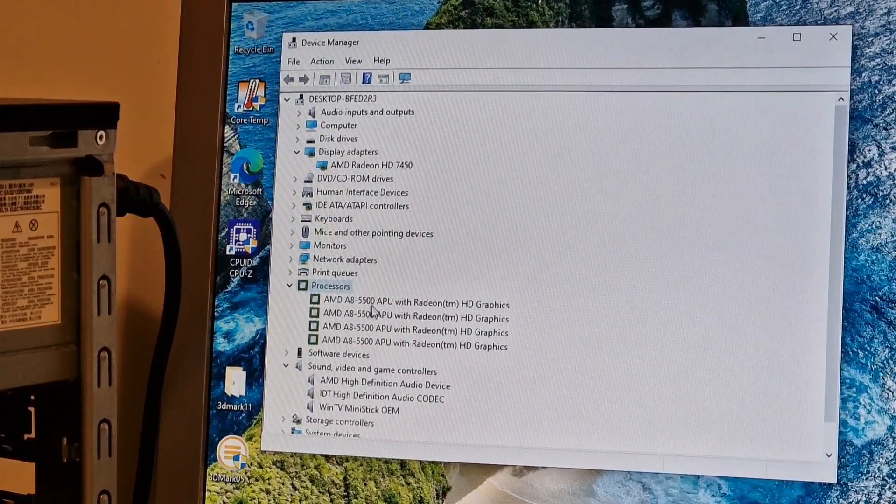
mouse_move(433, 321)
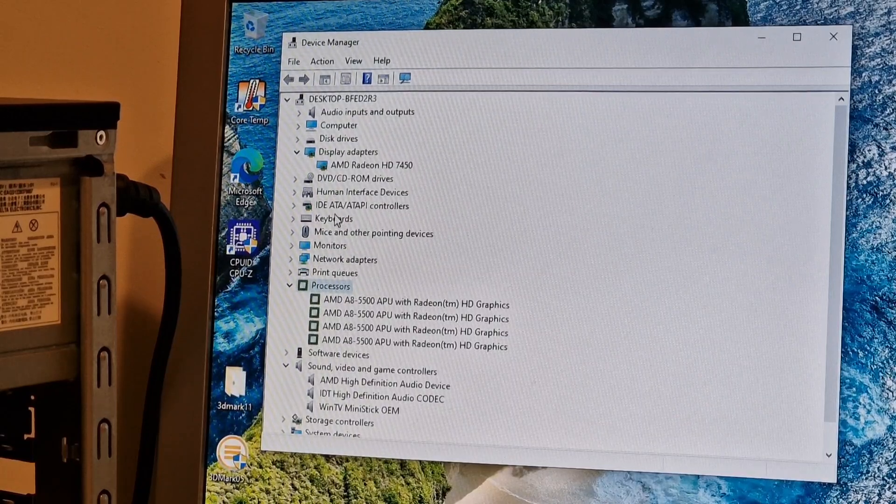
Expand the human interface, DVD/CD-ROM, disk drive, audio input and computer device groups
left_click(294, 192)
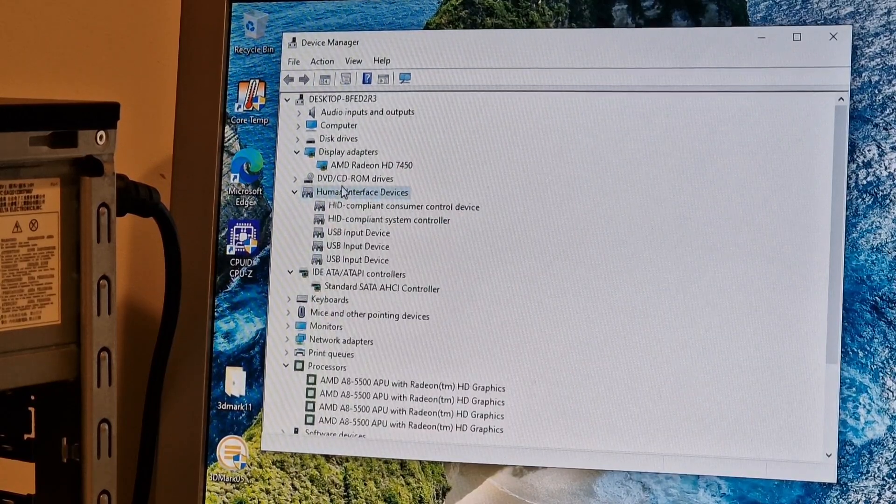
left_click(295, 179)
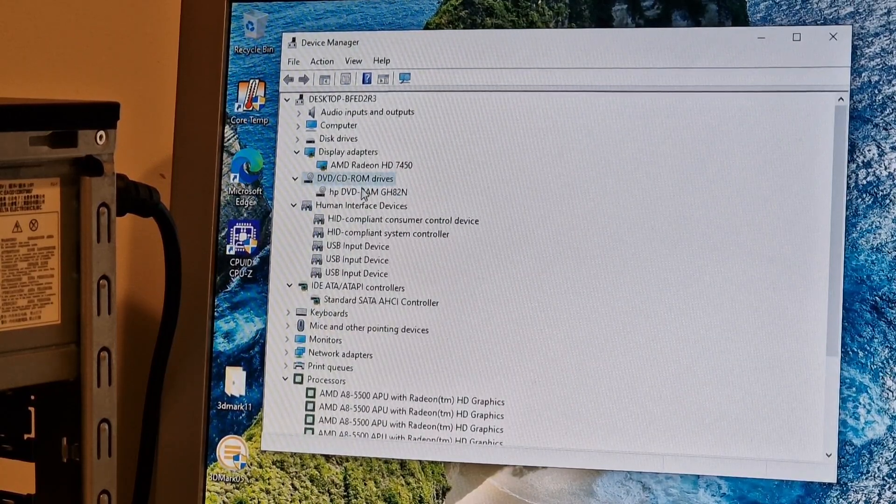
left_click(371, 192)
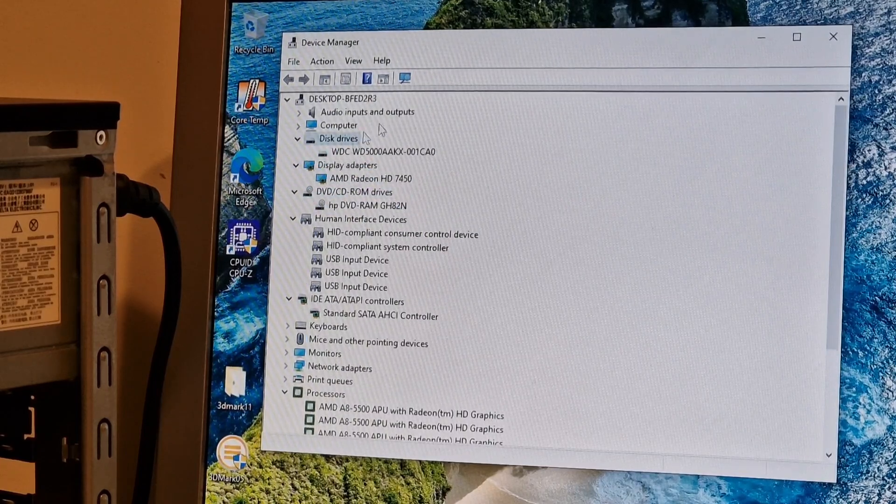
left_click(386, 153)
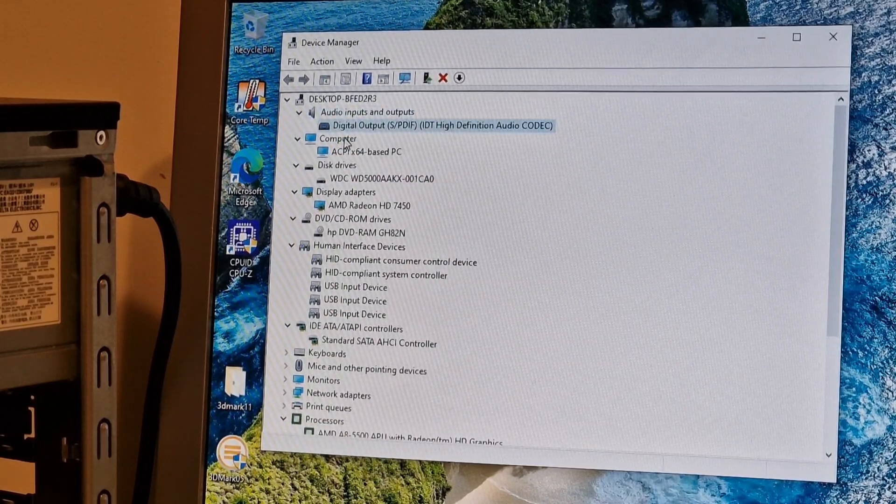
Inspect the Qualcomm Atheros AR8161 Ethernet adapter, then return to the Radeon HD 7450 at the top
scroll("down", 3)
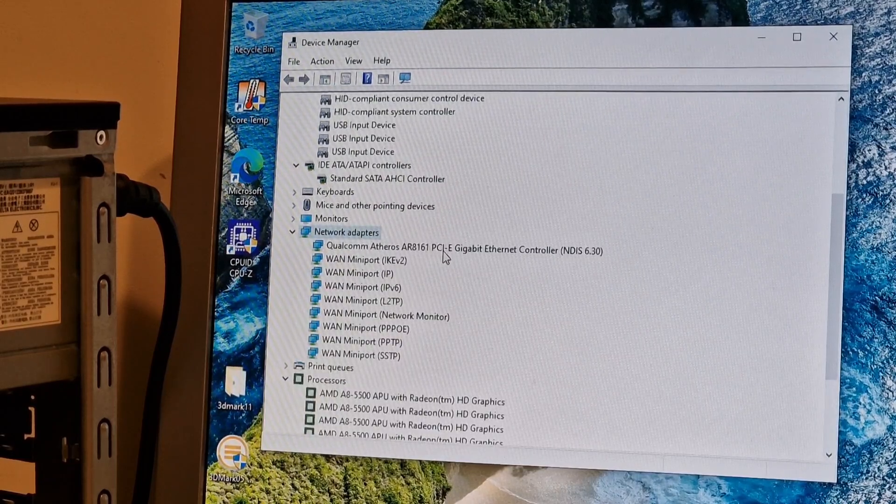
left_click(458, 250)
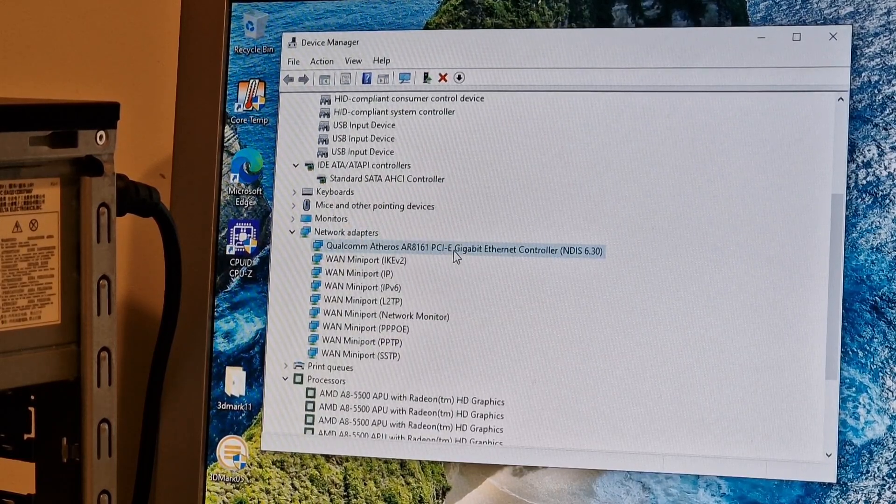
mouse_move(453, 362)
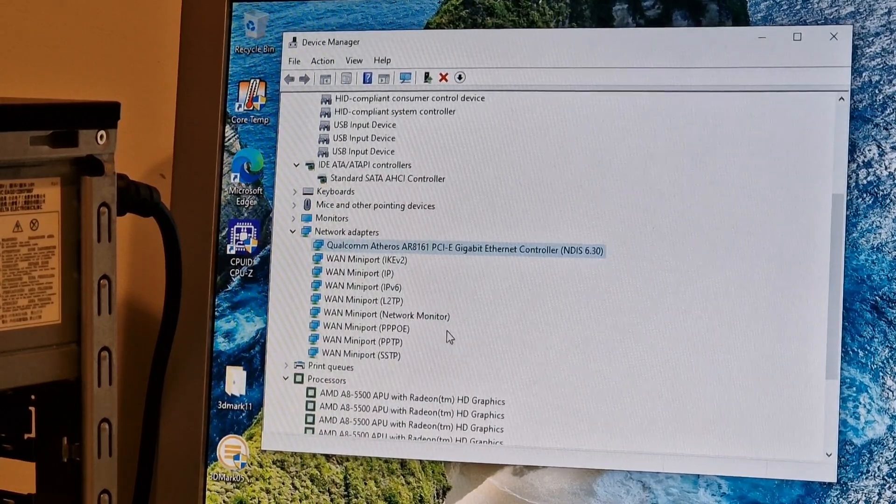
scroll("down", 3)
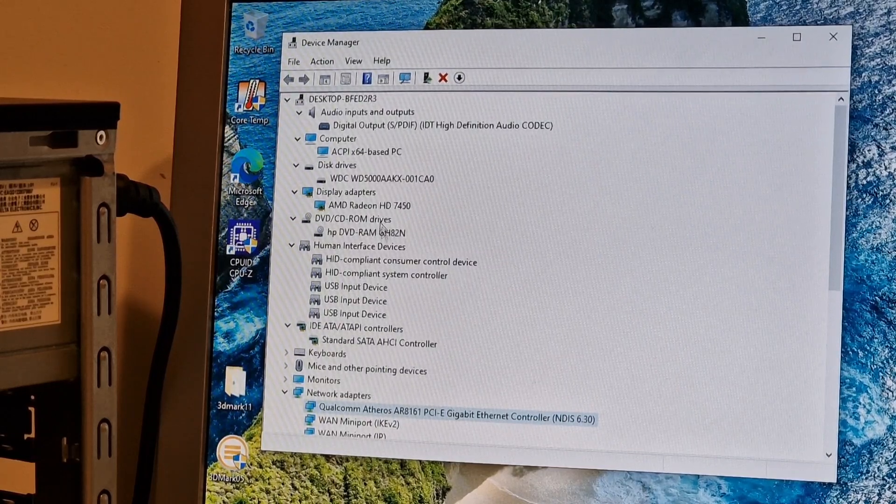
left_click(368, 206)
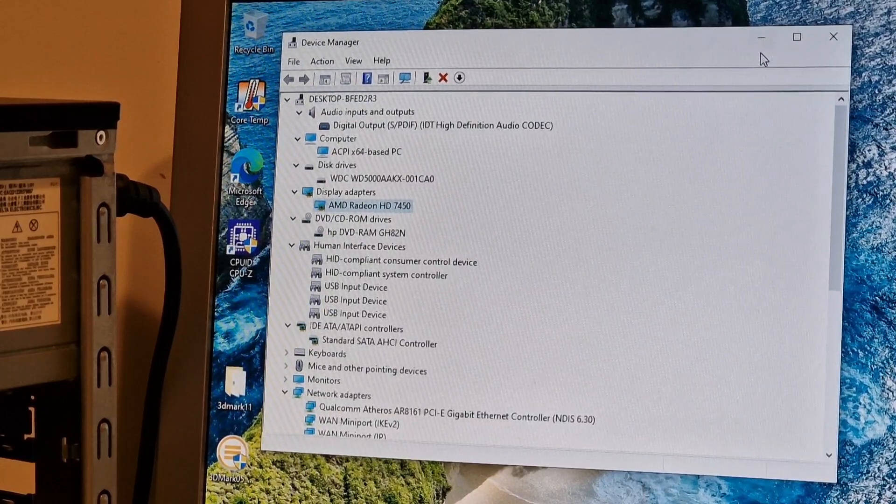
mouse_move(759, 45)
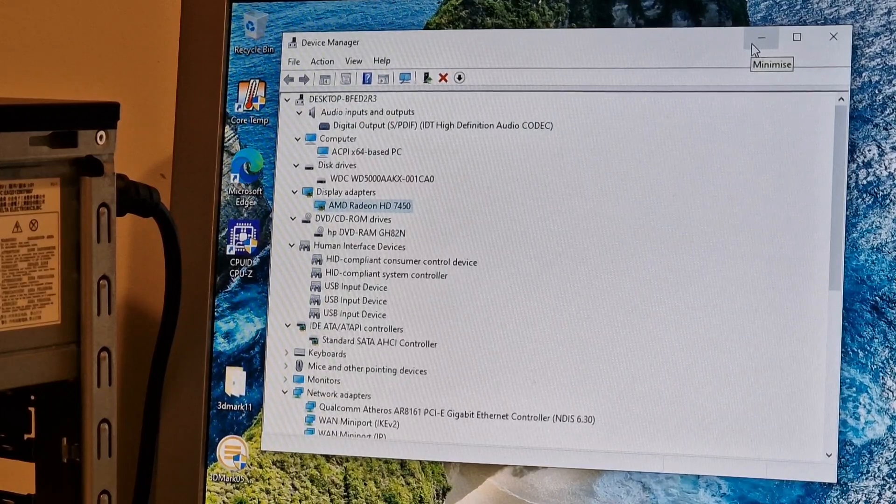
Minimise Device Manager and grant 3DMark05 UAC permission so the benchmark run completes
left_click(762, 39)
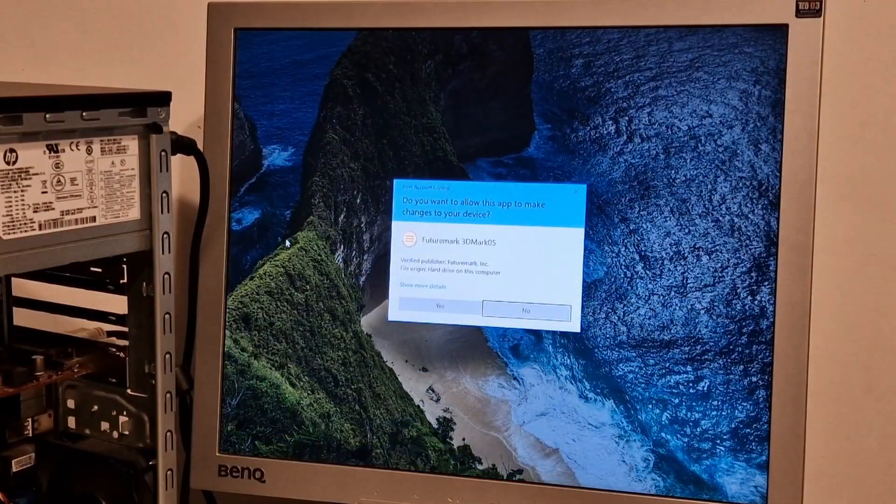
left_click(443, 311)
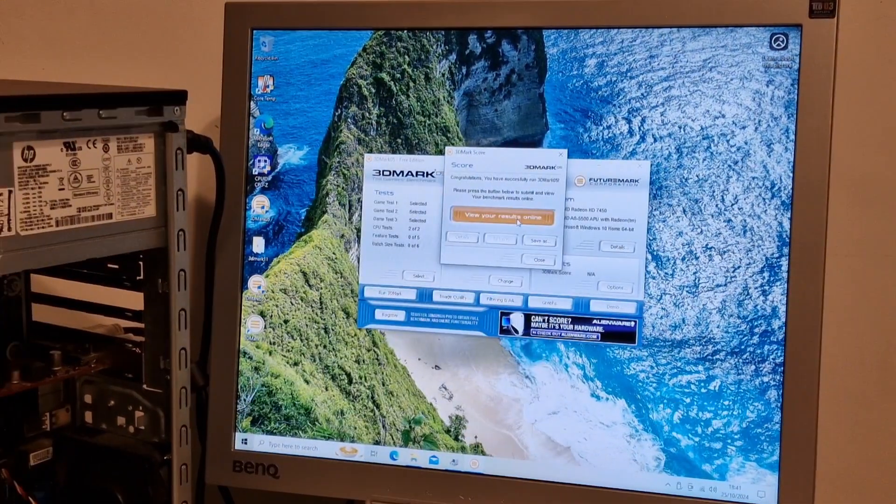
Submit the run via 'View your results online' so the 3dmark.com results page starts loading
left_click(502, 217)
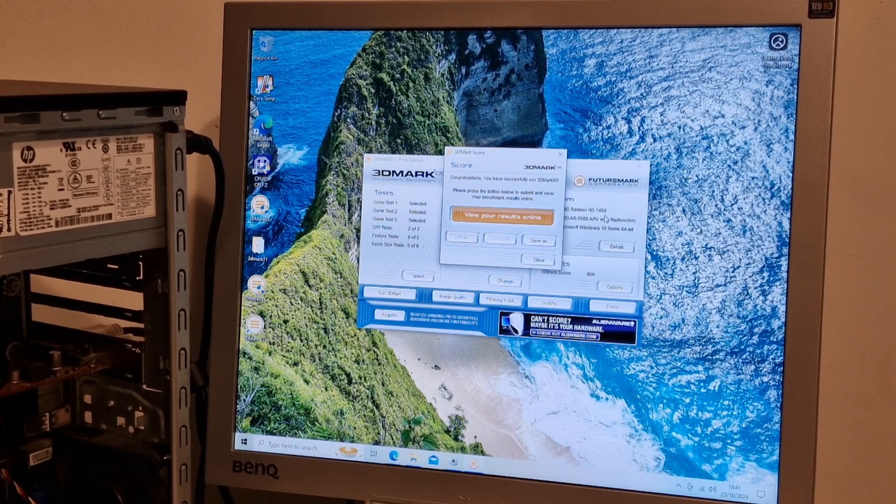
left_click(502, 215)
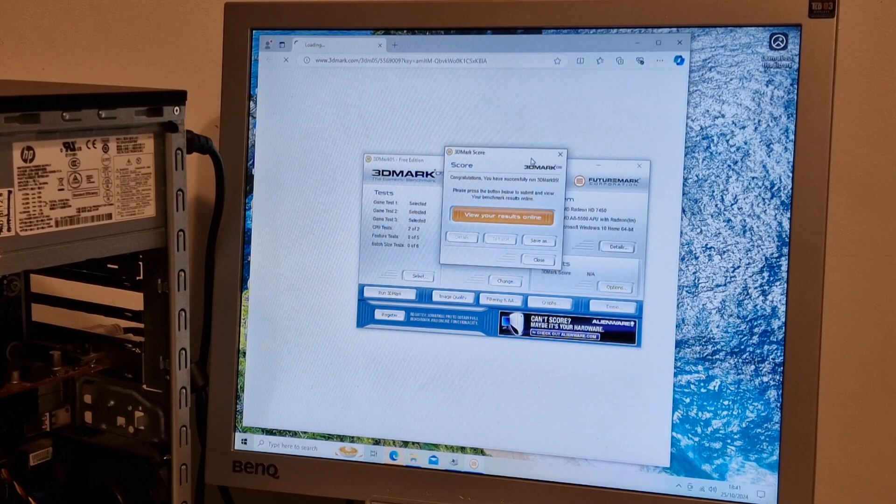
Review the online result of 6,594 for the Radeon HD 7450 with the AMD A8-5500 in Edge
left_click(502, 216)
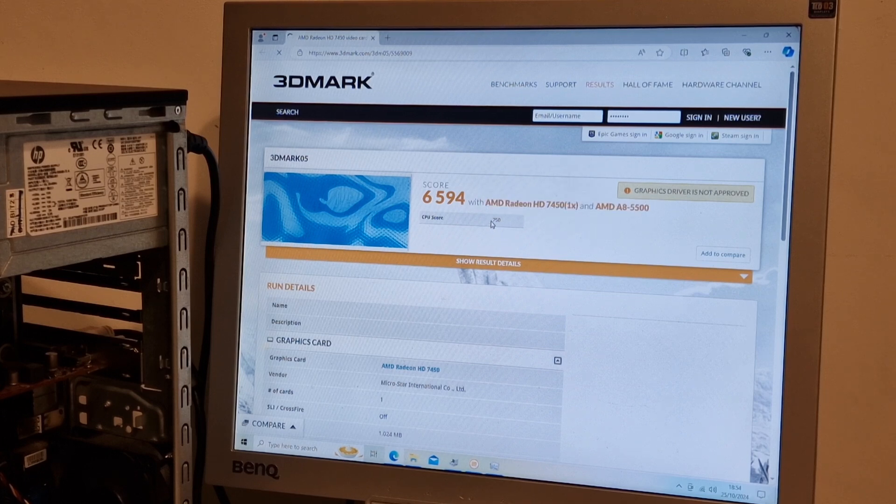
scroll("down", 3)
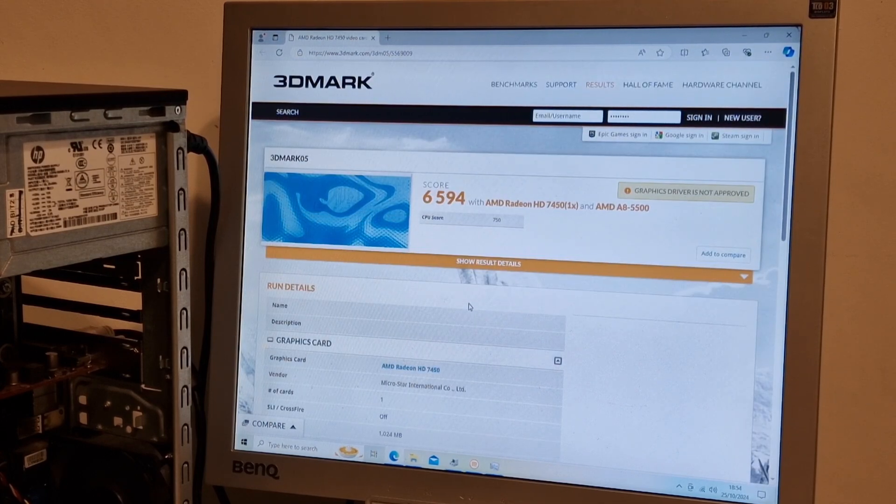
left_click(243, 455)
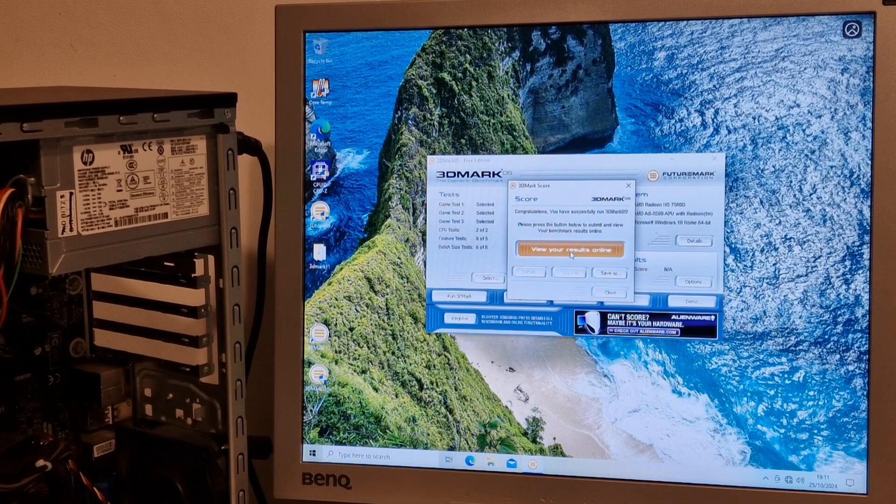
Submit the HD 7560D score online, dismissing the 'Submission failed' message and retrying
left_click(571, 250)
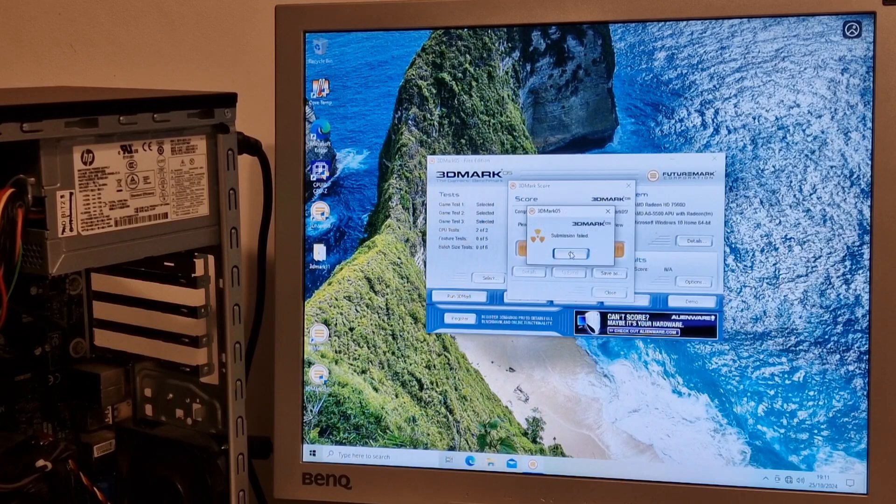
left_click(571, 254)
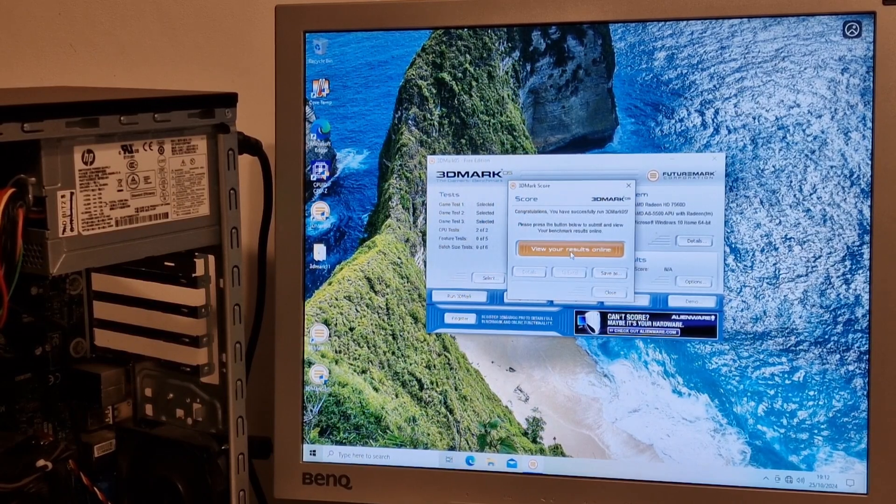
left_click(570, 249)
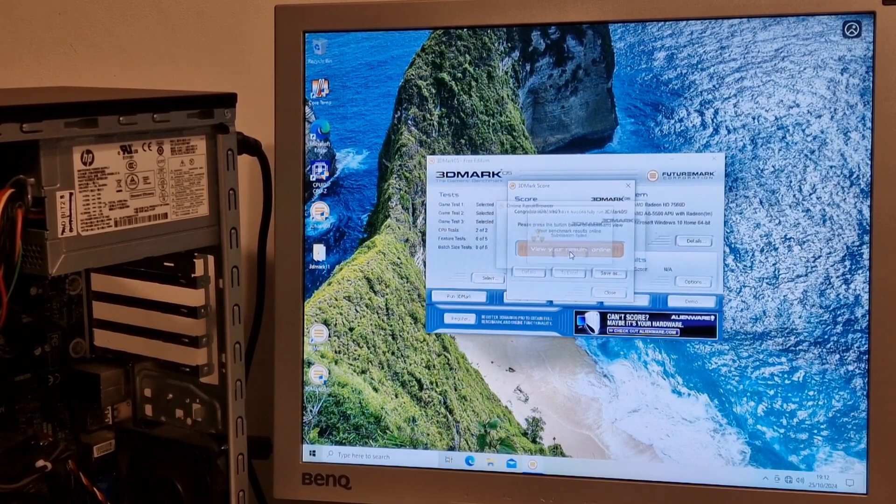
left_click(569, 250)
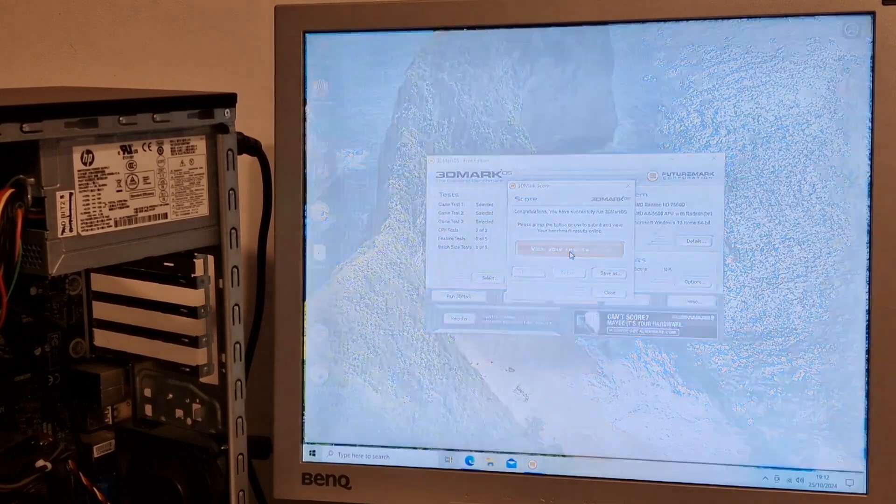
Read the HD 7560D result's graphics card and processor details, then close Edge
left_click(568, 251)
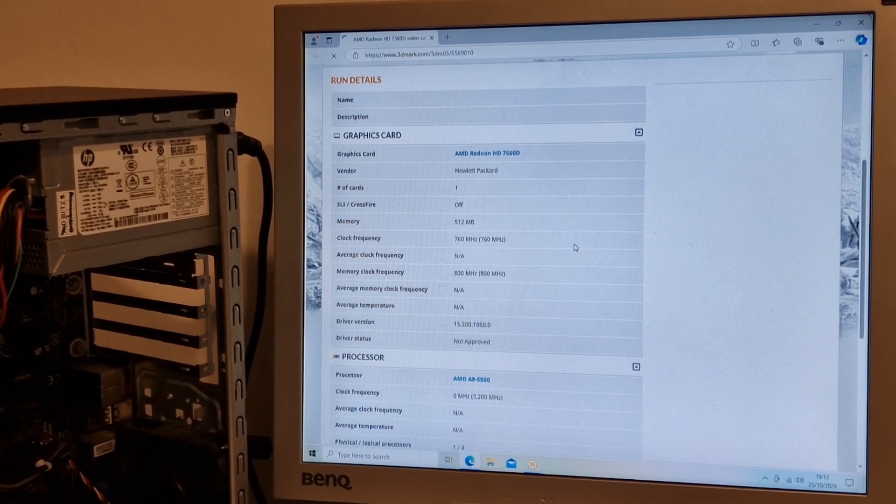
scroll("down", 3)
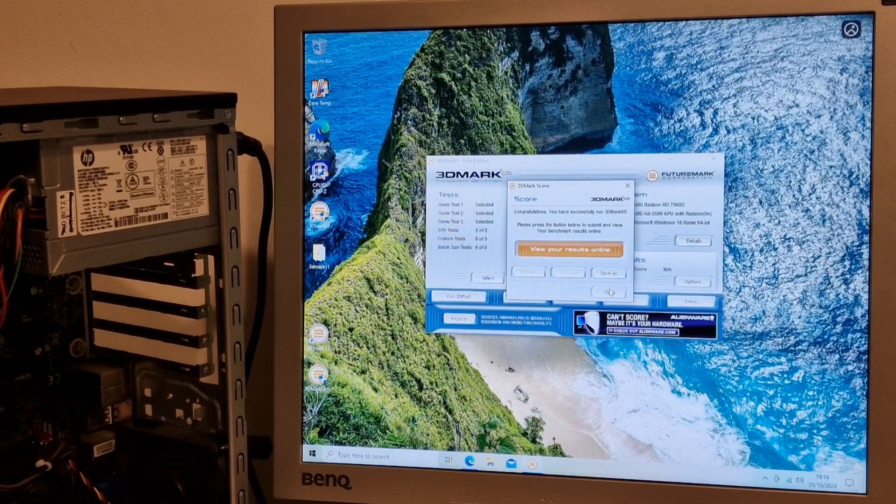
Dismiss the score window and check CPU and Disk 0 activity on Task Manager's Performance view
left_click(609, 292)
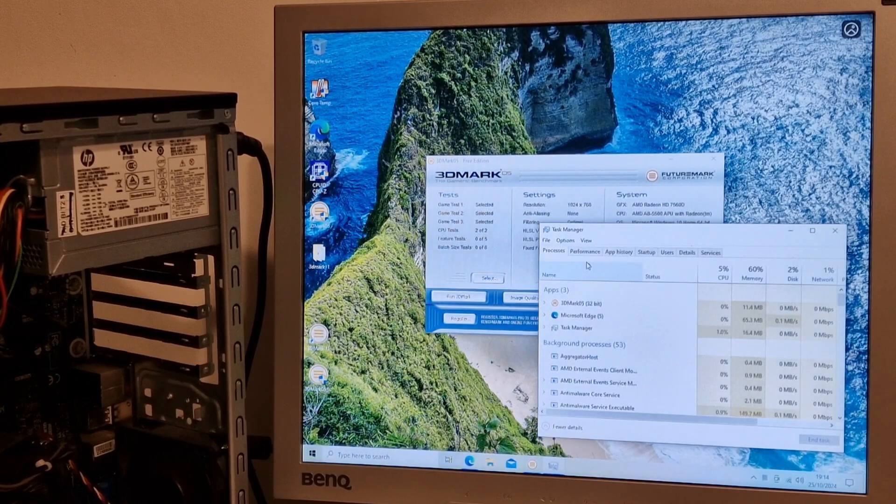
left_click(584, 252)
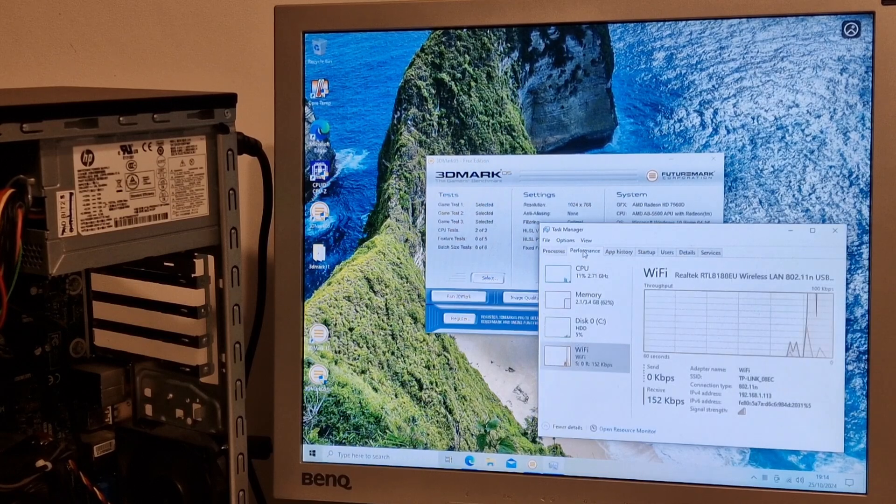
left_click(581, 273)
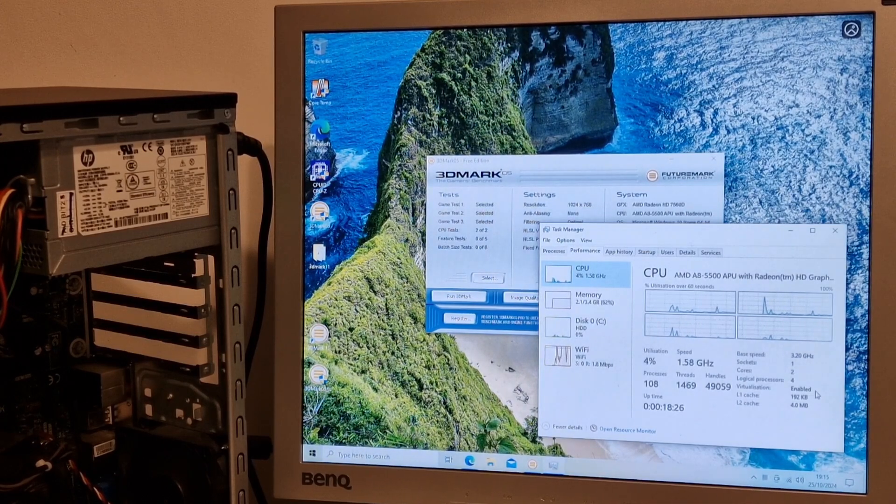
left_click(587, 299)
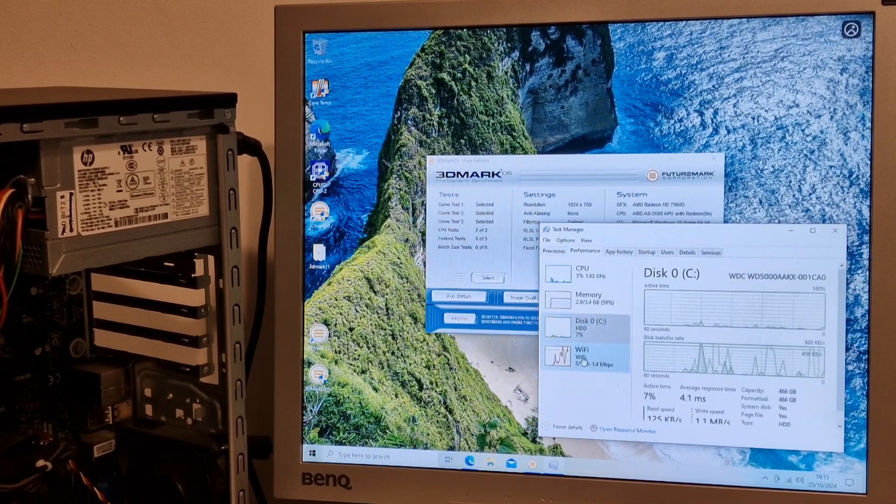
Return to the Processes list and launch CPU-Z
left_click(554, 251)
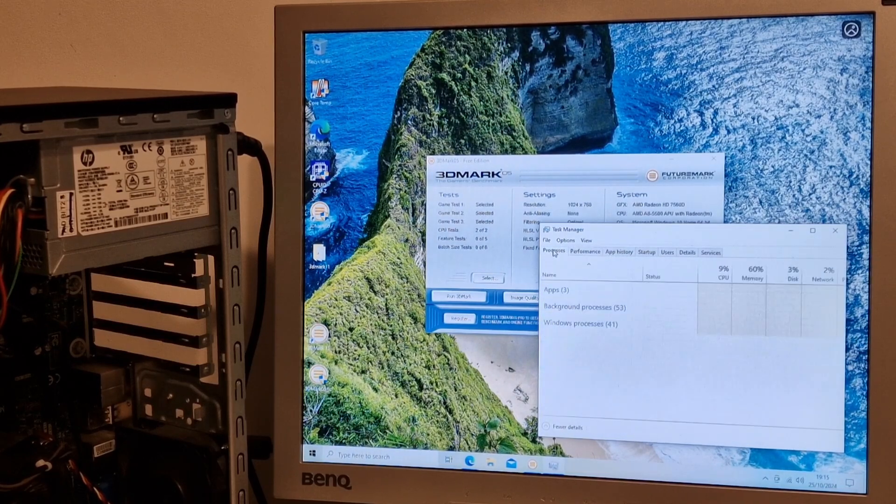
left_click(584, 252)
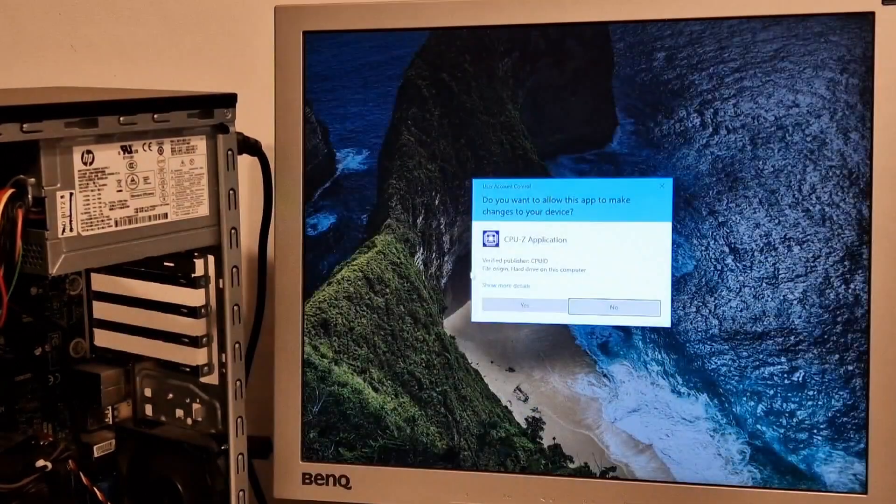
Allow CPU-Z to run, view mainboard and memory SPD details, then start the A8-5500 CPU benchmark
left_click(524, 306)
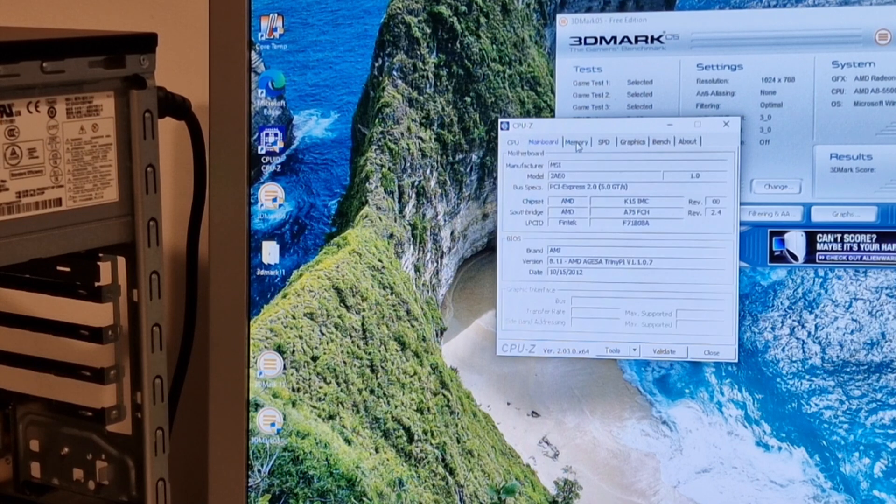
left_click(603, 142)
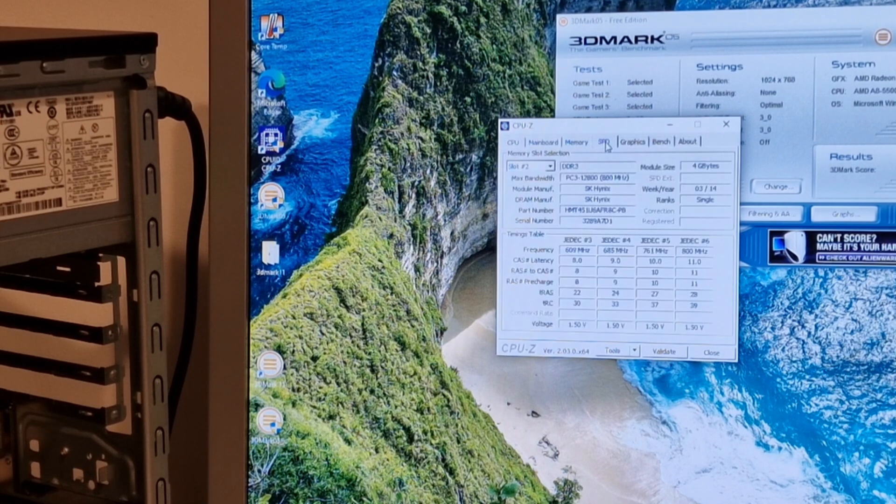
mouse_move(635, 144)
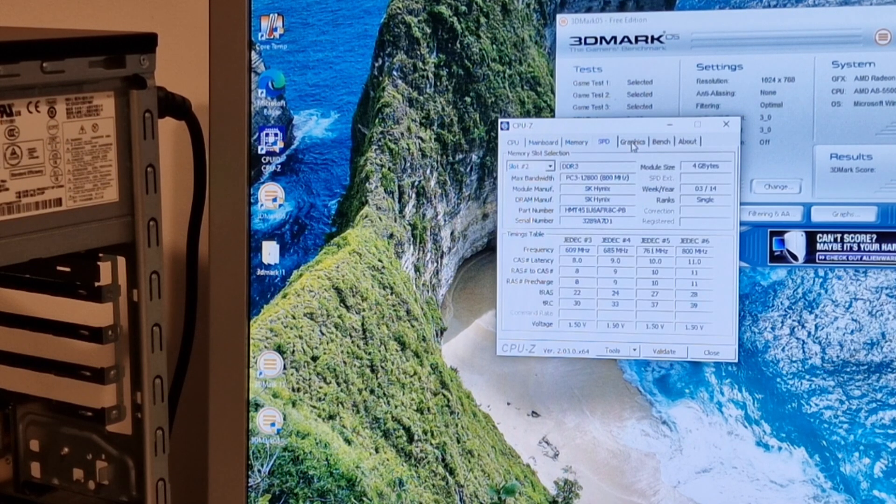
left_click(661, 142)
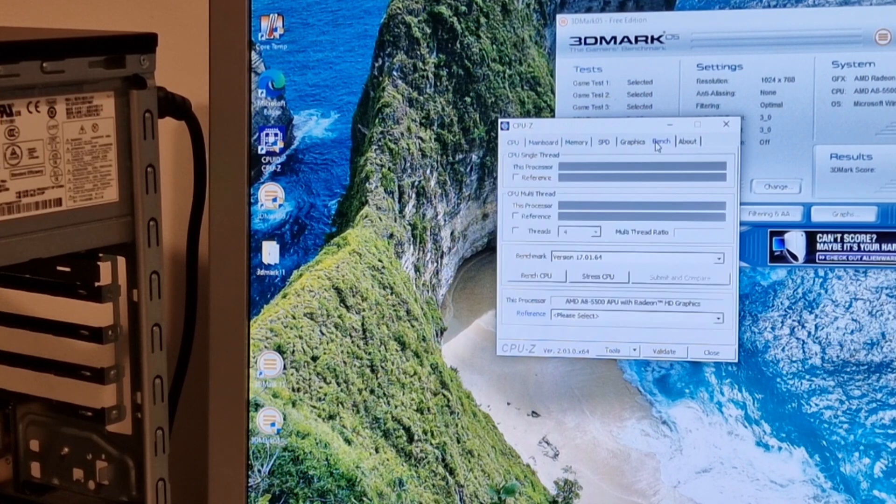
left_click(534, 275)
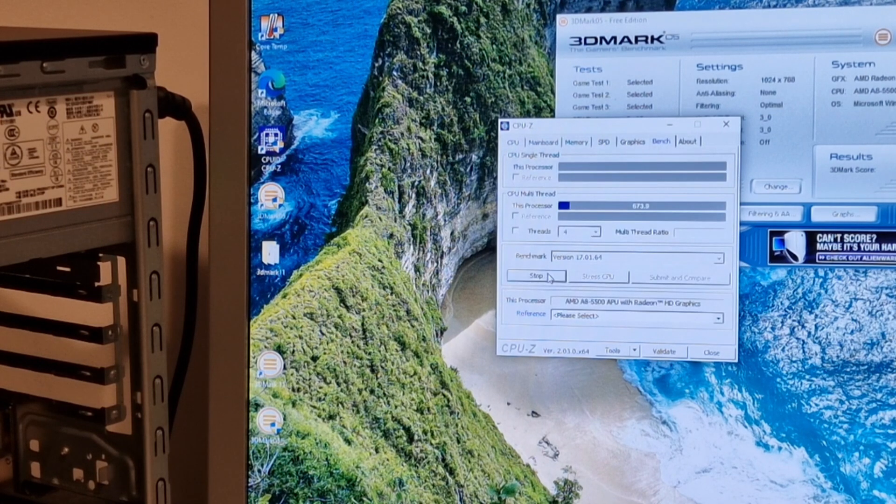